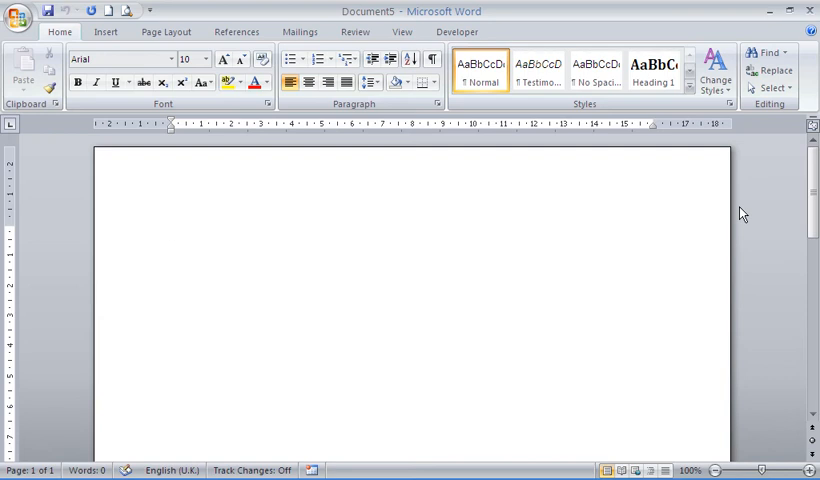
# Open Word Options at the Advanced page and scroll down to the General section
pyautogui.click(171, 231)
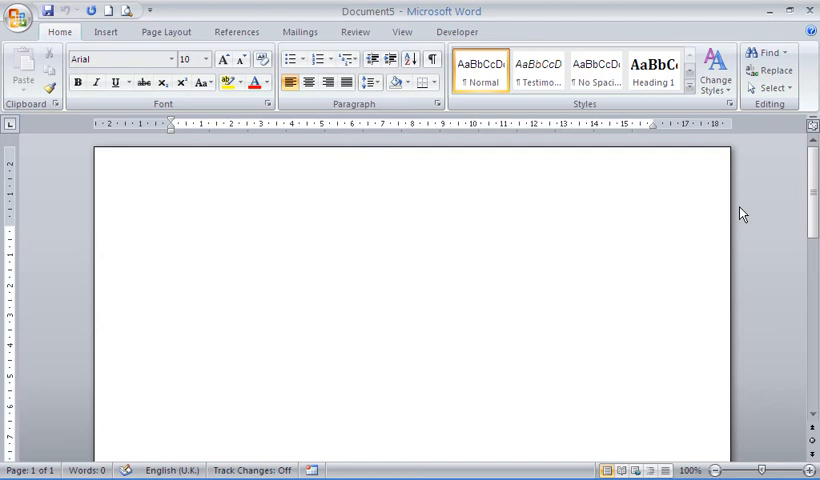
pyautogui.click(171, 231)
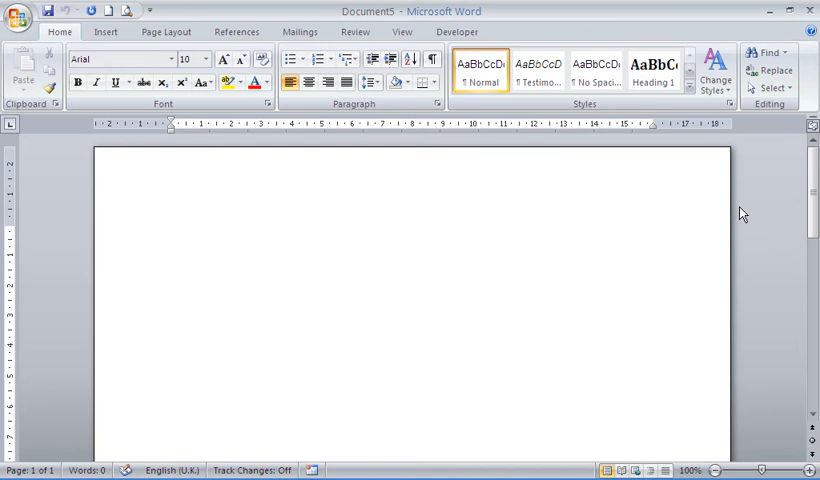
pyautogui.click(171, 231)
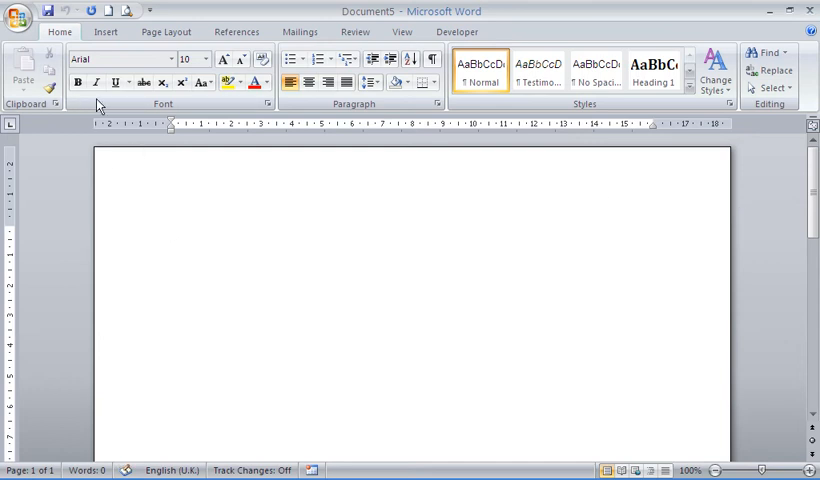
pyautogui.click(18, 11)
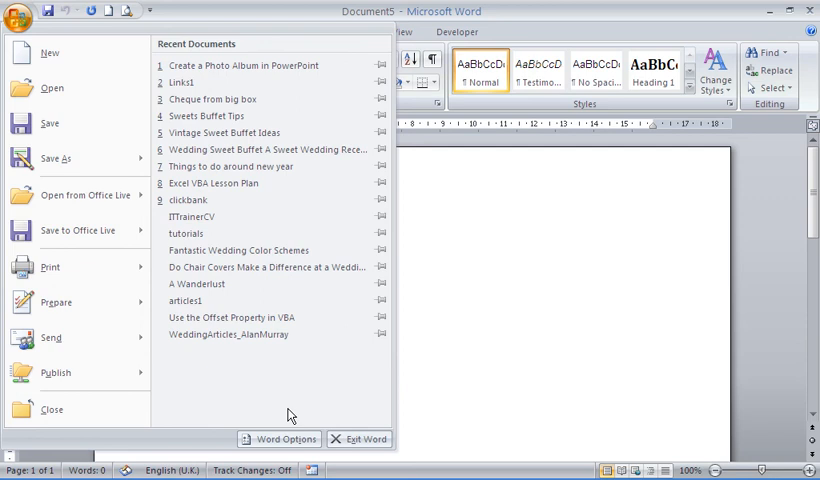
pyautogui.click(285, 439)
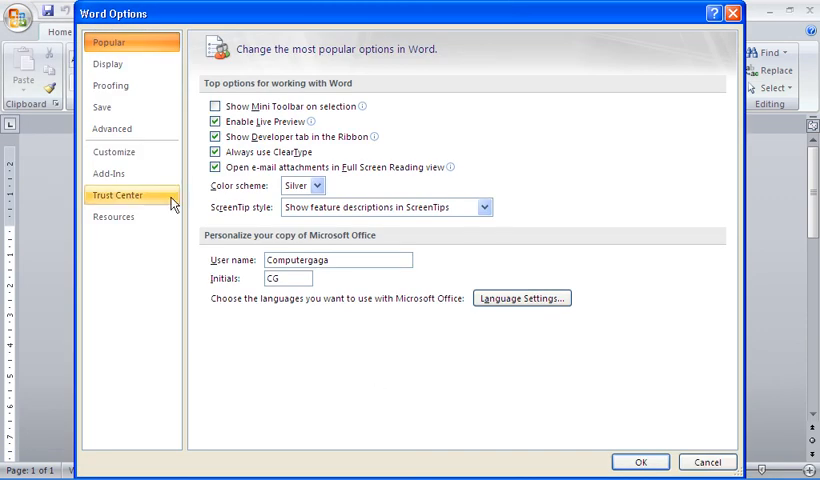
pyautogui.click(111, 128)
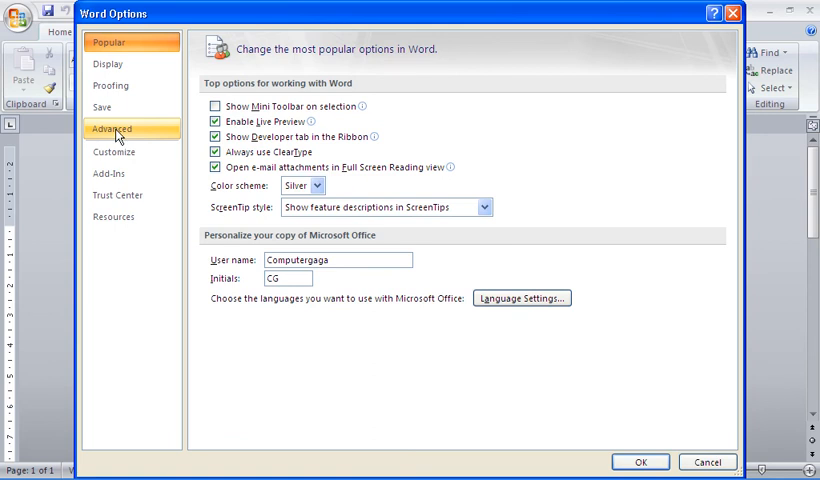
pyautogui.click(112, 128)
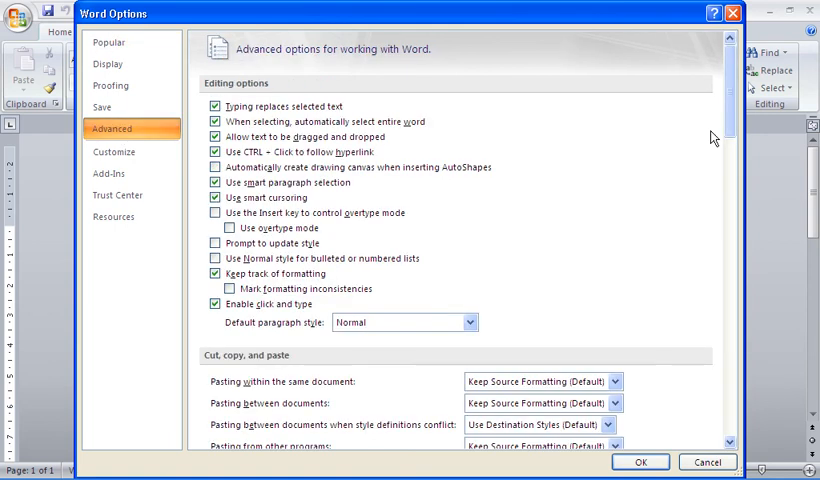
pyautogui.scroll(-3)
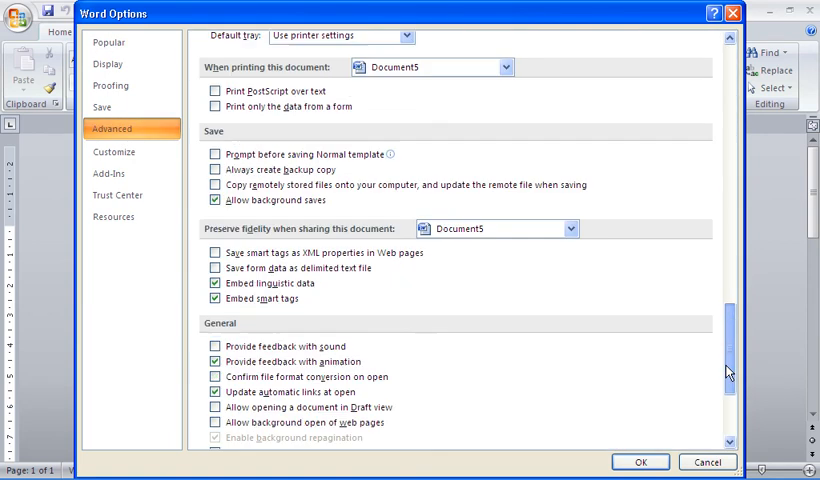
pyautogui.scroll(-3)
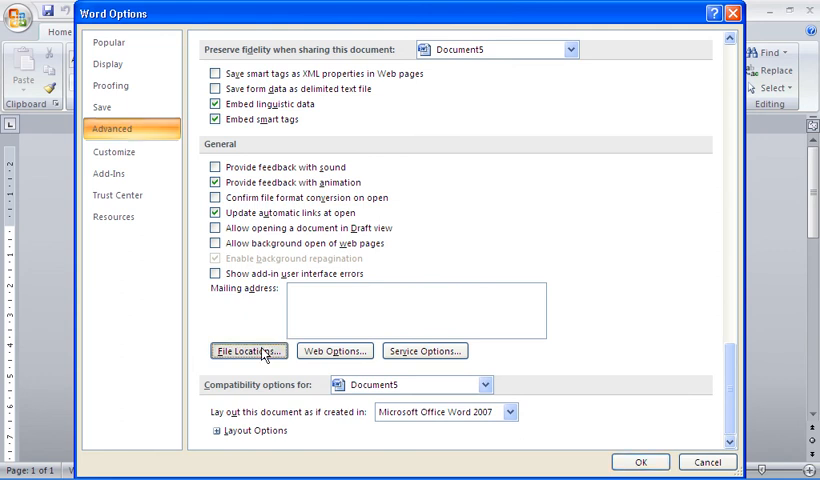
# Open the File Locations list from the Advanced General section
pyautogui.click(248, 350)
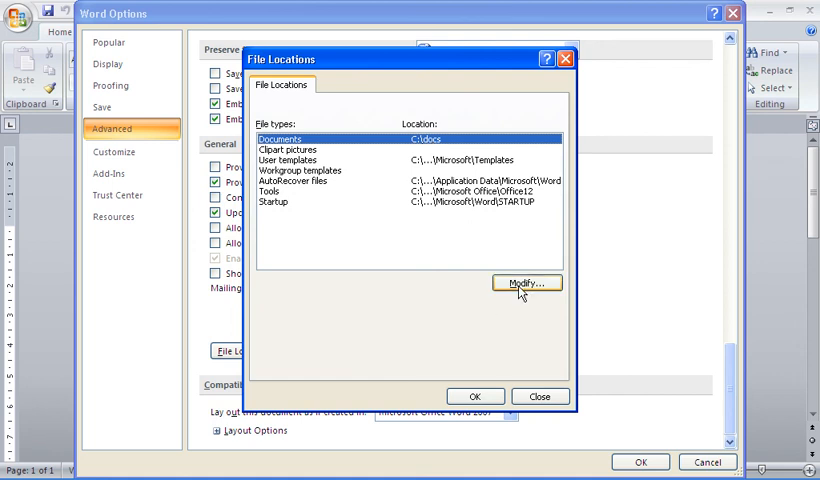
# Modify the Documents location to point to the articles folder, C:\docs\articles
pyautogui.click(526, 282)
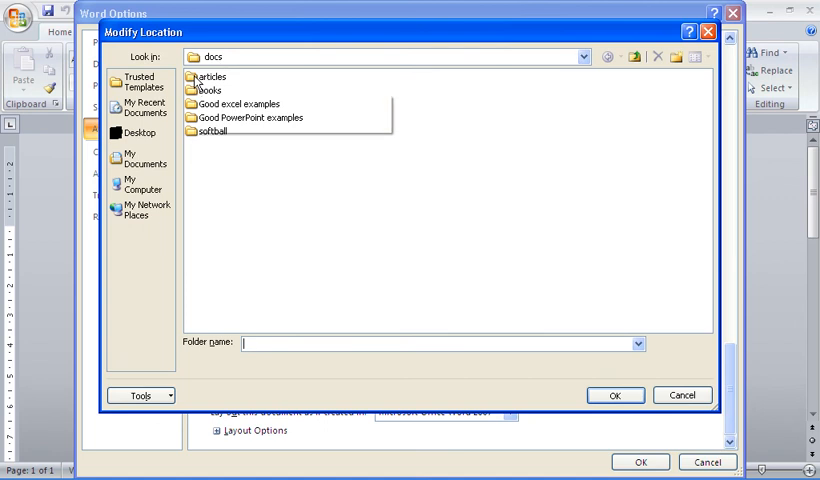
pyautogui.doubleClick(211, 77)
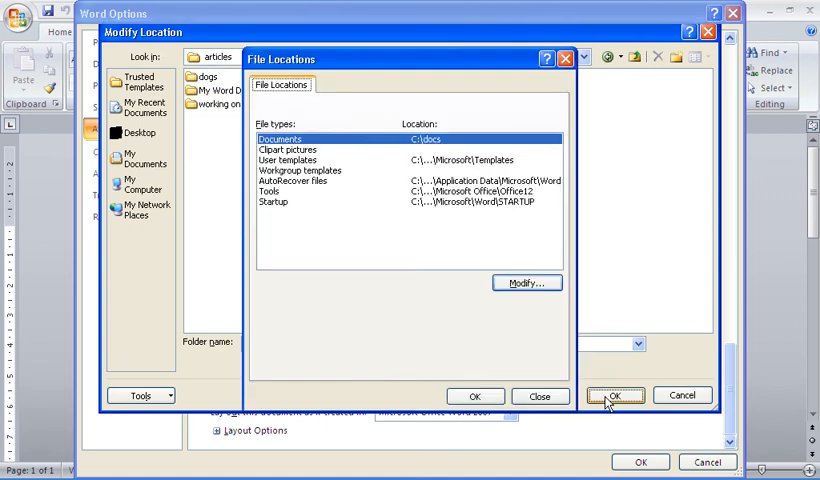
pyautogui.click(614, 395)
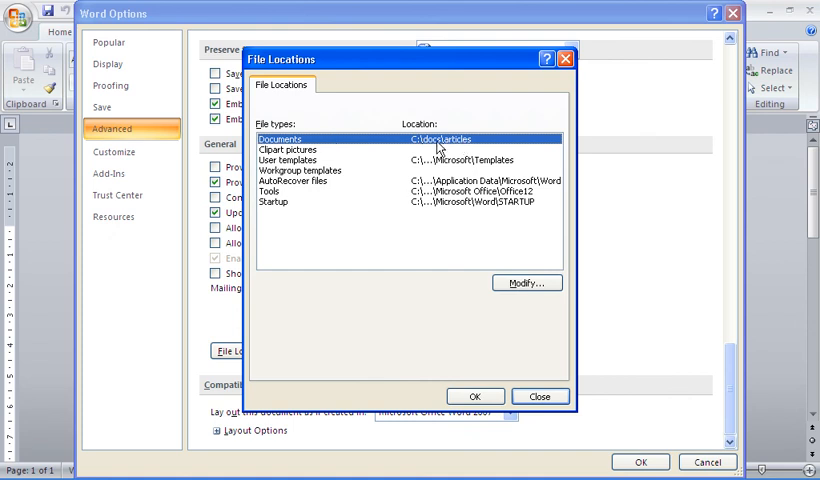
pyautogui.moveTo(422, 151)
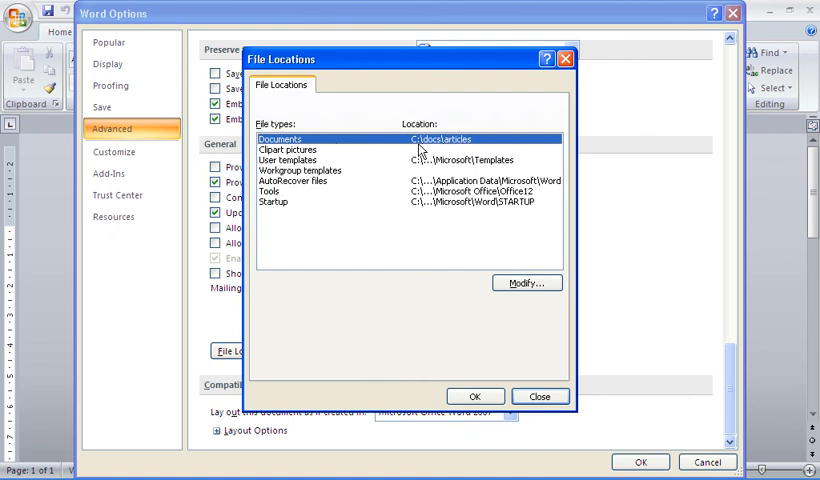
pyautogui.moveTo(428, 207)
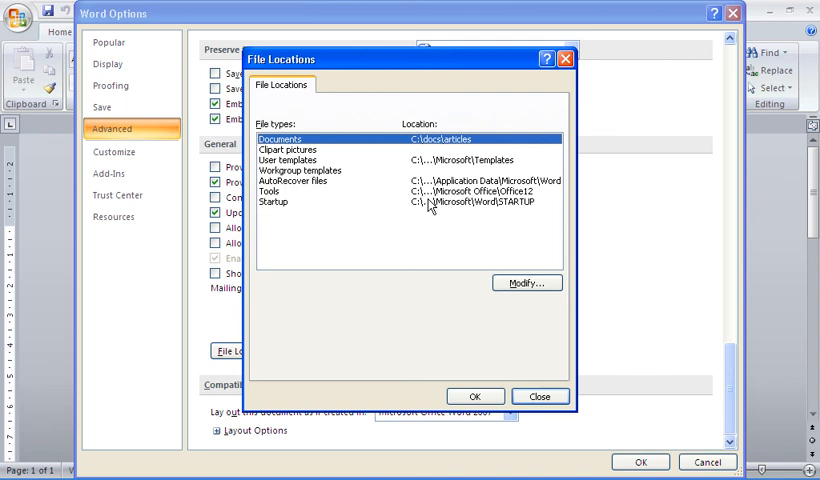
pyautogui.moveTo(433, 252)
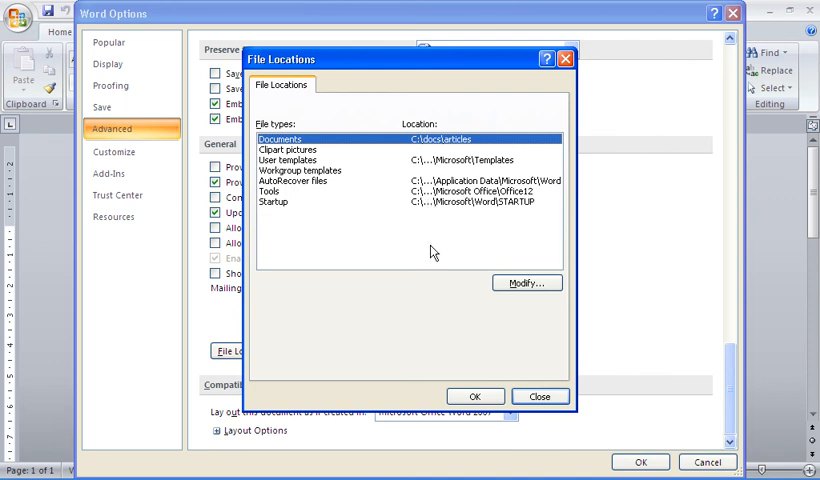
# Close File Locations and Word Options with OK, returning to blank Document5
pyautogui.click(540, 396)
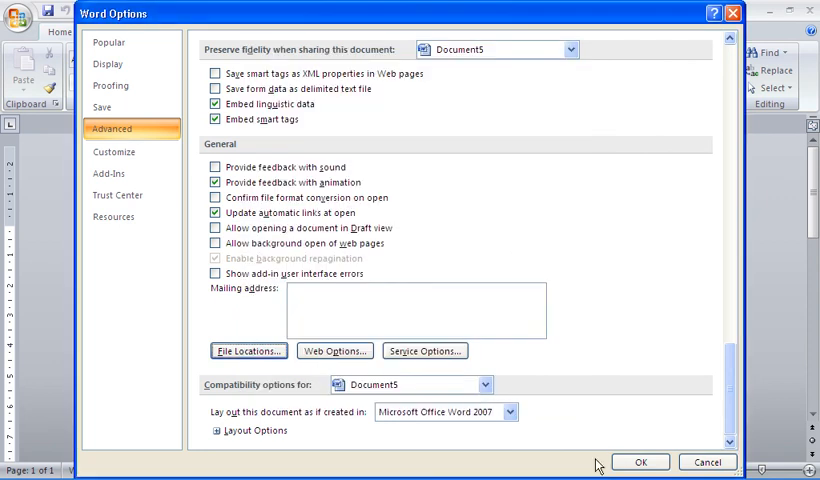
pyautogui.click(641, 461)
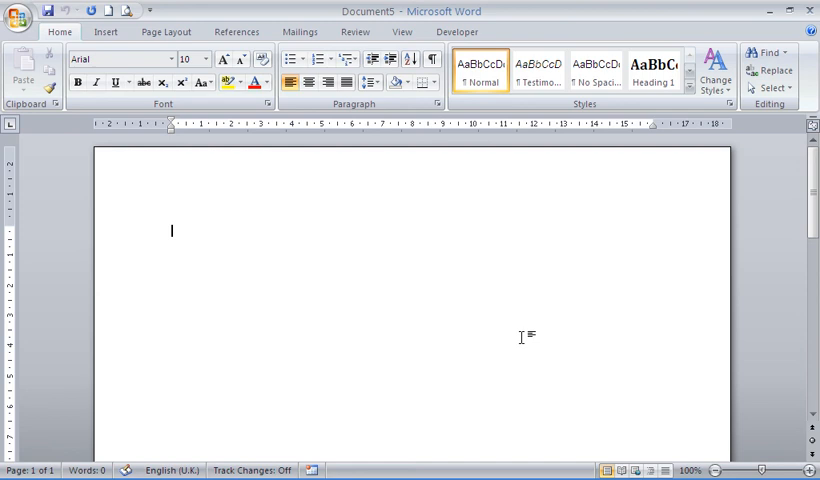
pyautogui.moveTo(465, 248)
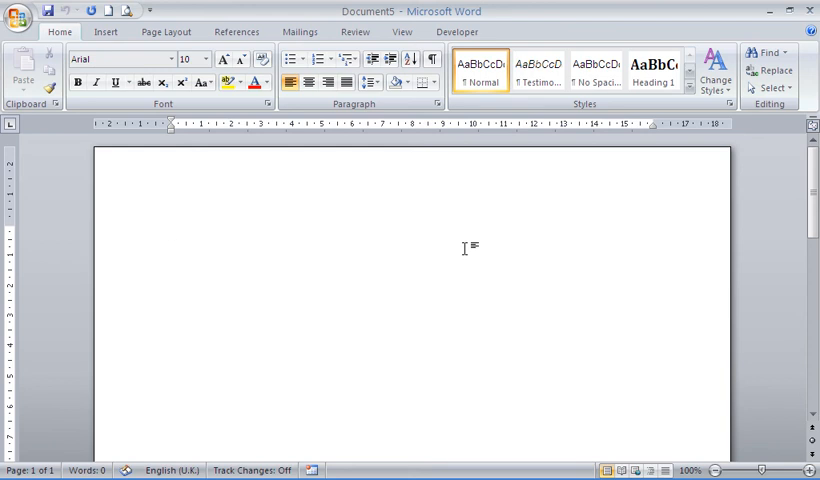
pyautogui.click(171, 230)
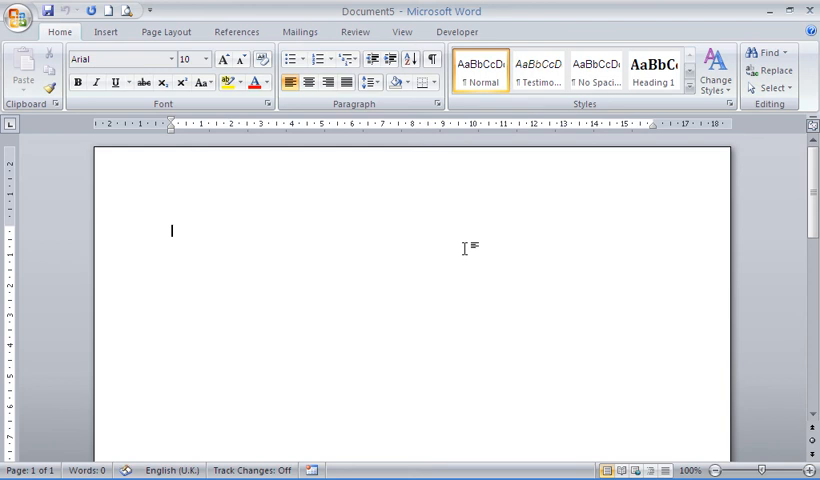